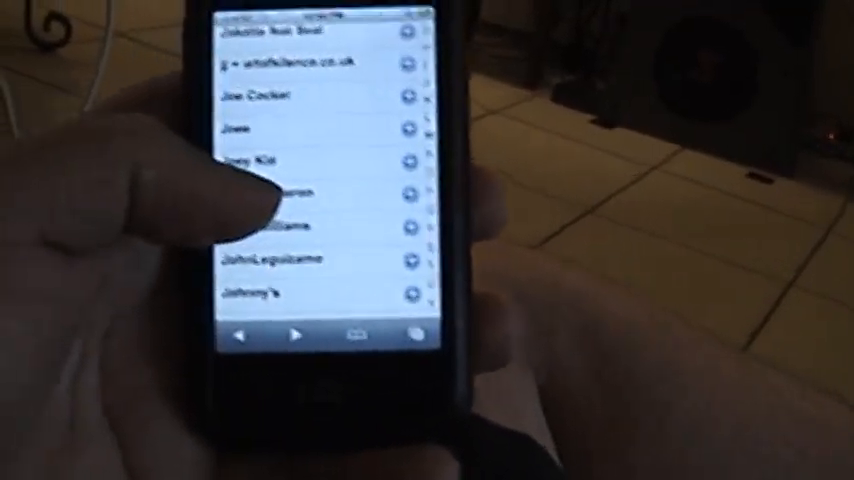
# Step: Scroll the Artists list past the J names until KT Tunstall appears among the K entries
pyautogui.scroll(-3)
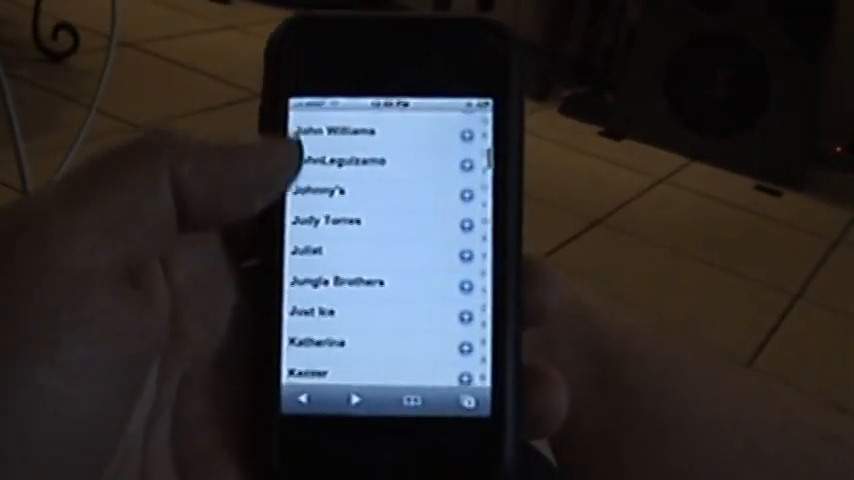
pyautogui.scroll(-3)
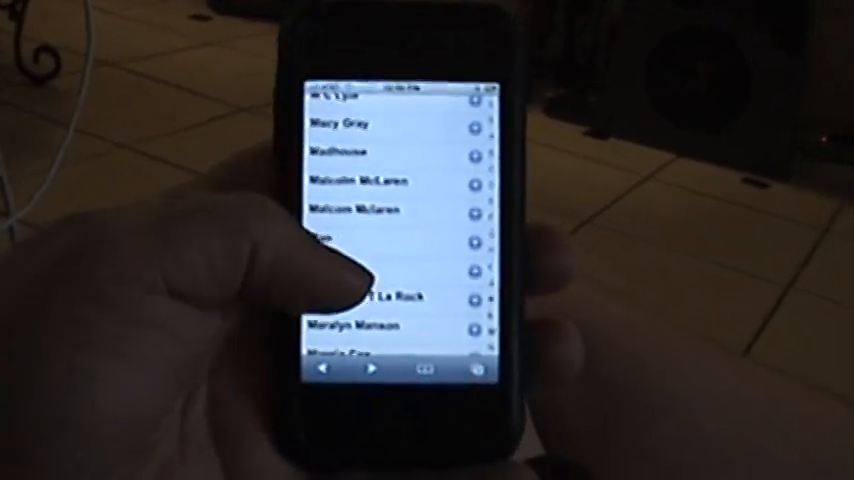
pyautogui.scroll(-3)
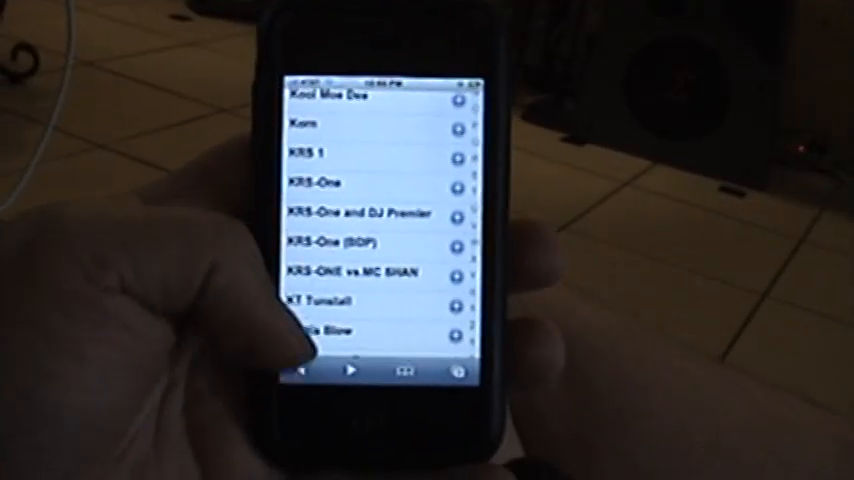
pyautogui.scroll(-3)
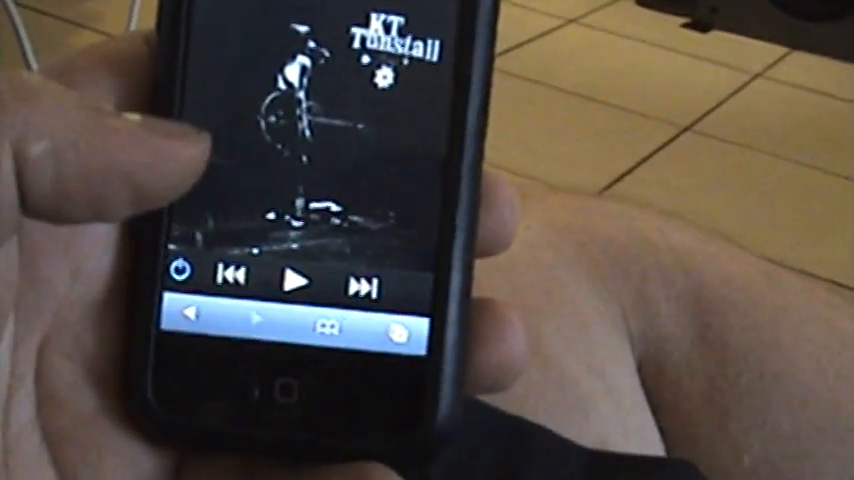
# Step: Go back from Now Playing to the browse list showing Club Blues and Cold Crush
pyautogui.click(292, 282)
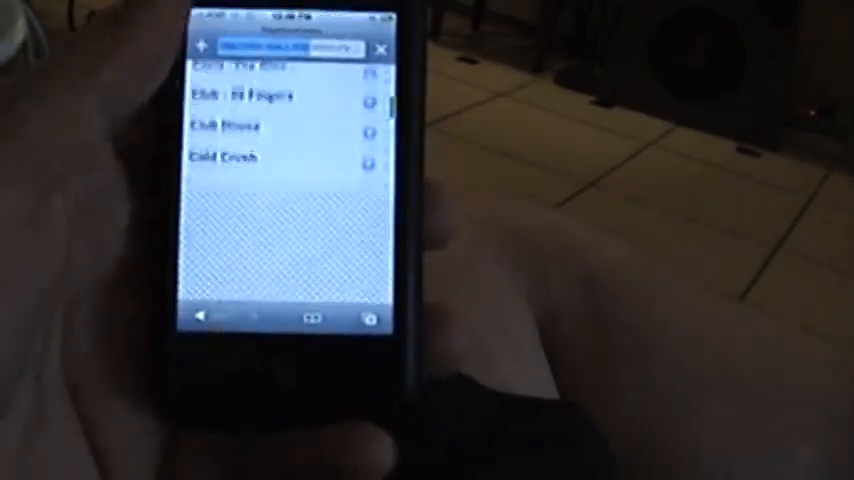
# Step: Scroll the Artists list to the D section, past D-Nice and Daddy Yankee to Dave Matthews
pyautogui.scroll(-3)
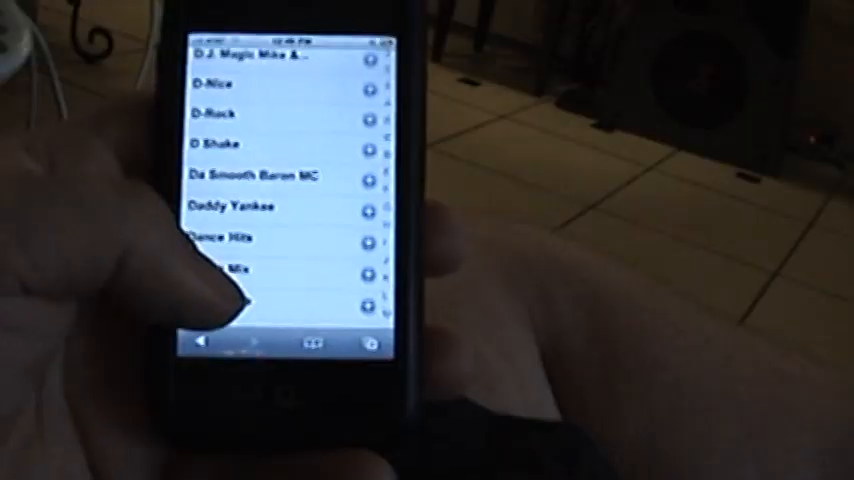
pyautogui.scroll(-3)
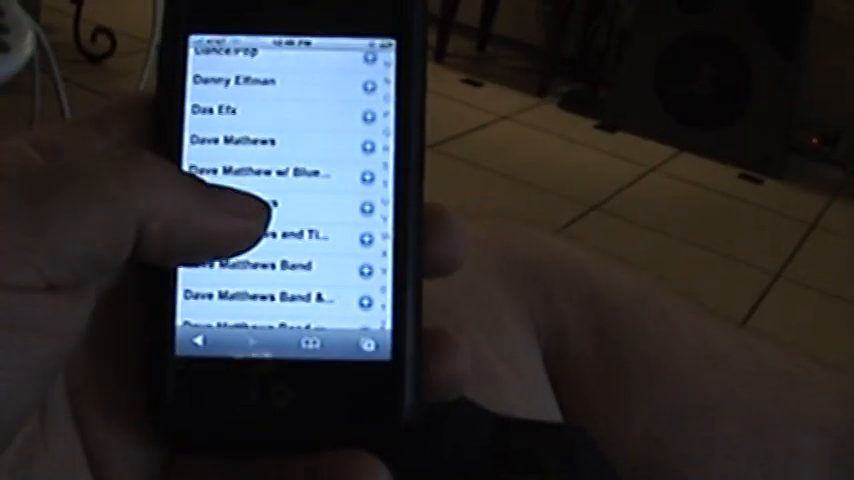